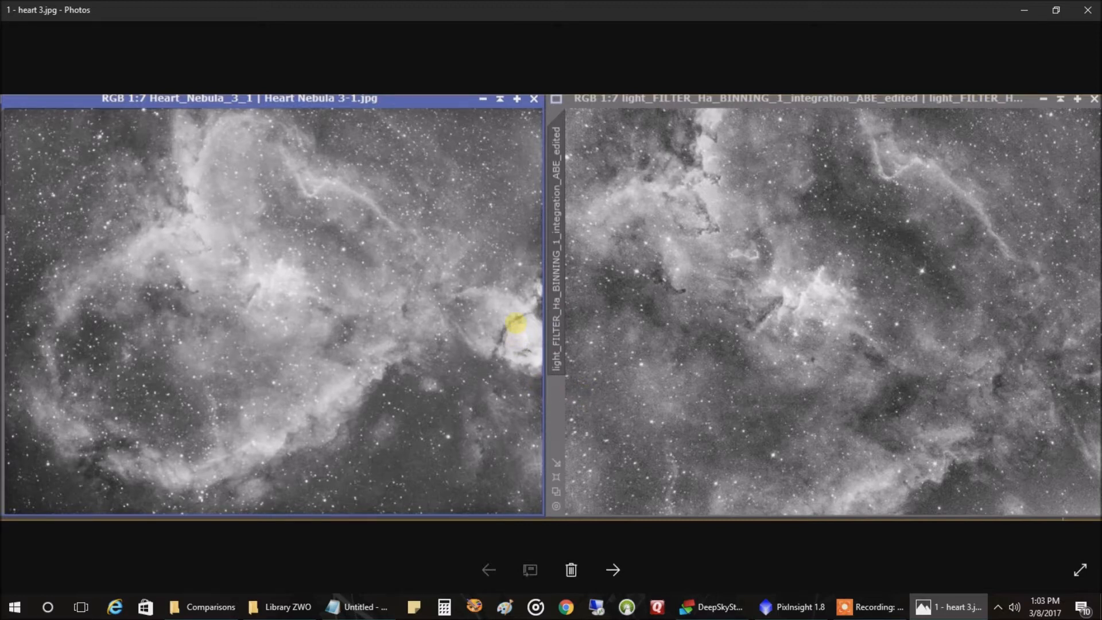
pyautogui.moveTo(399, 313)
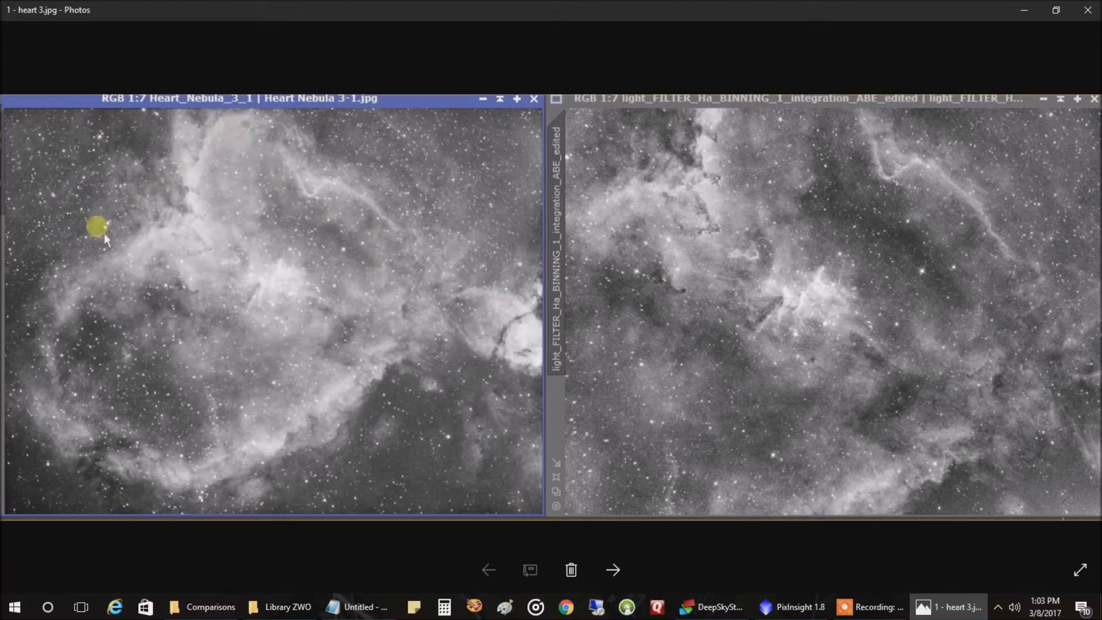
pyautogui.moveTo(154, 512)
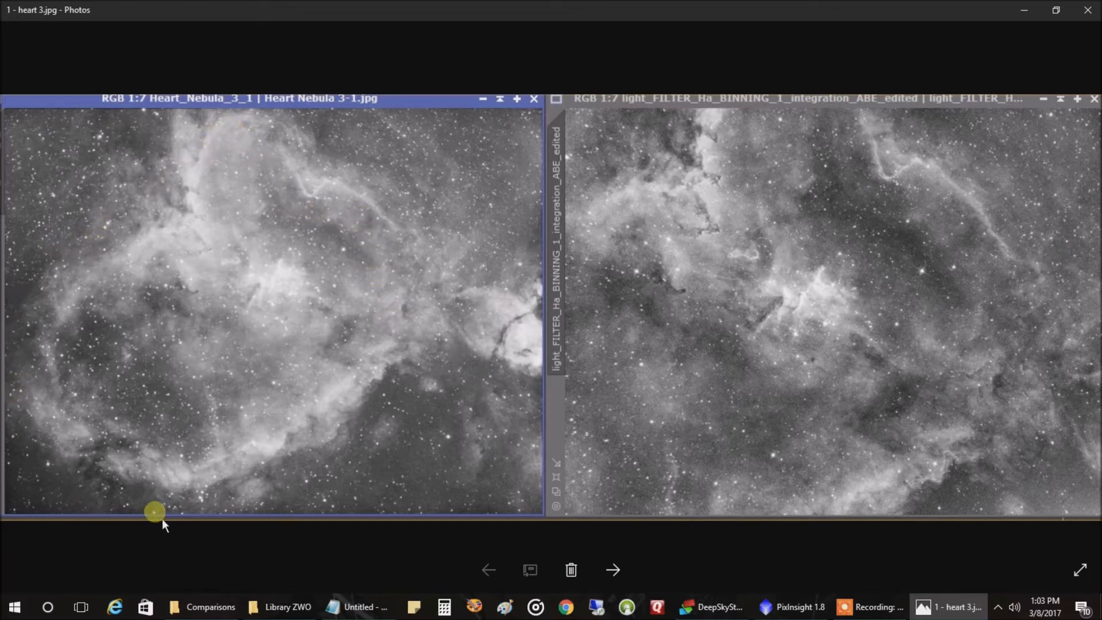
pyautogui.moveTo(407, 341)
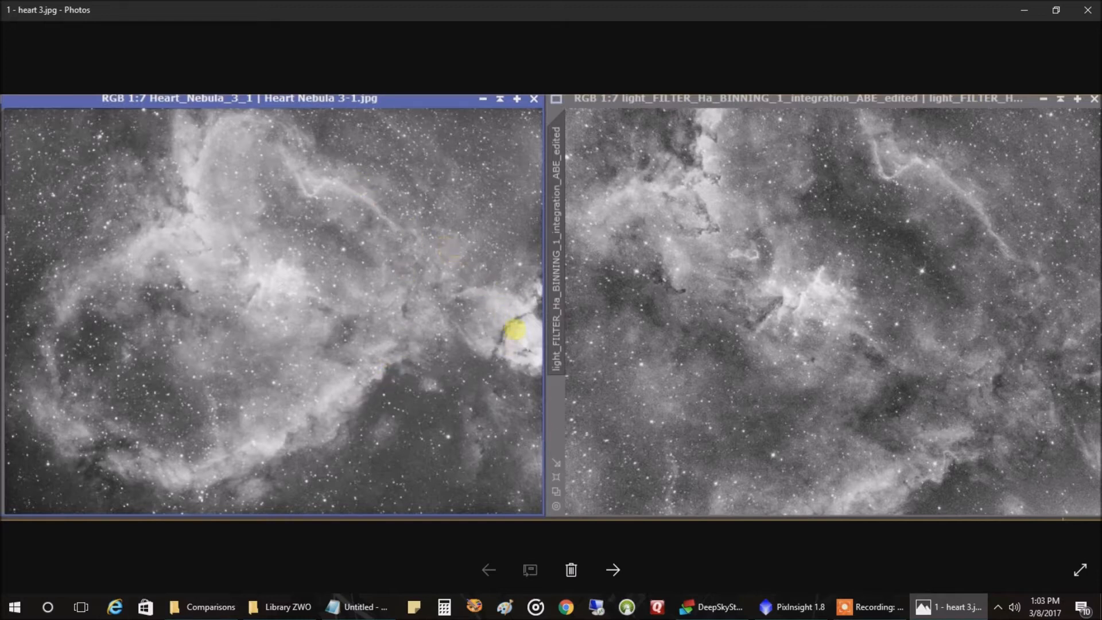
pyautogui.moveTo(489, 436)
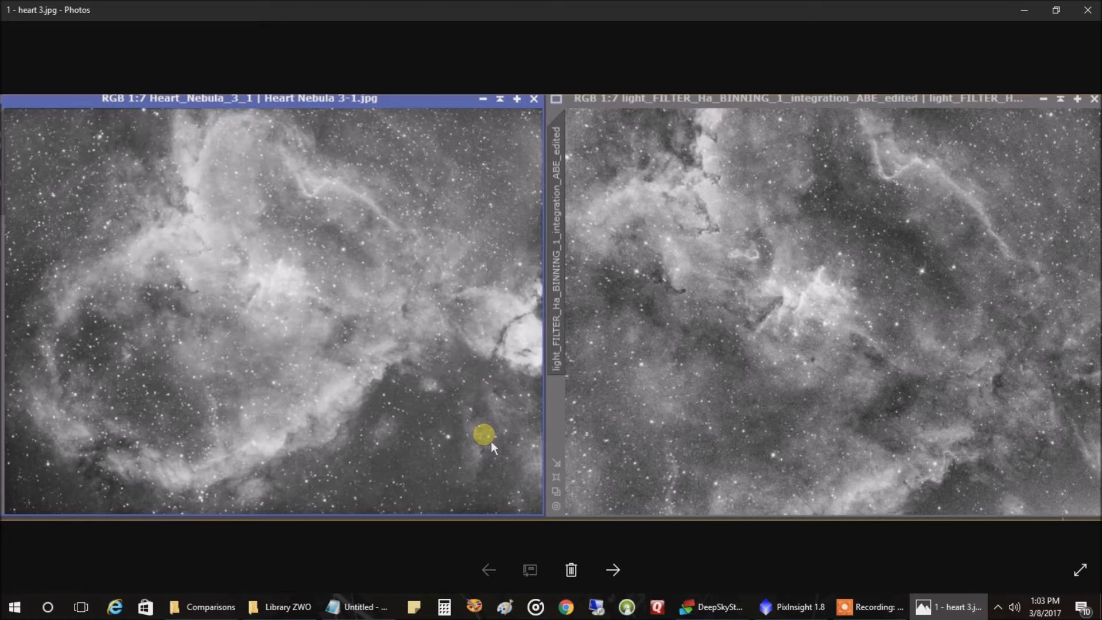
pyautogui.moveTo(520, 404)
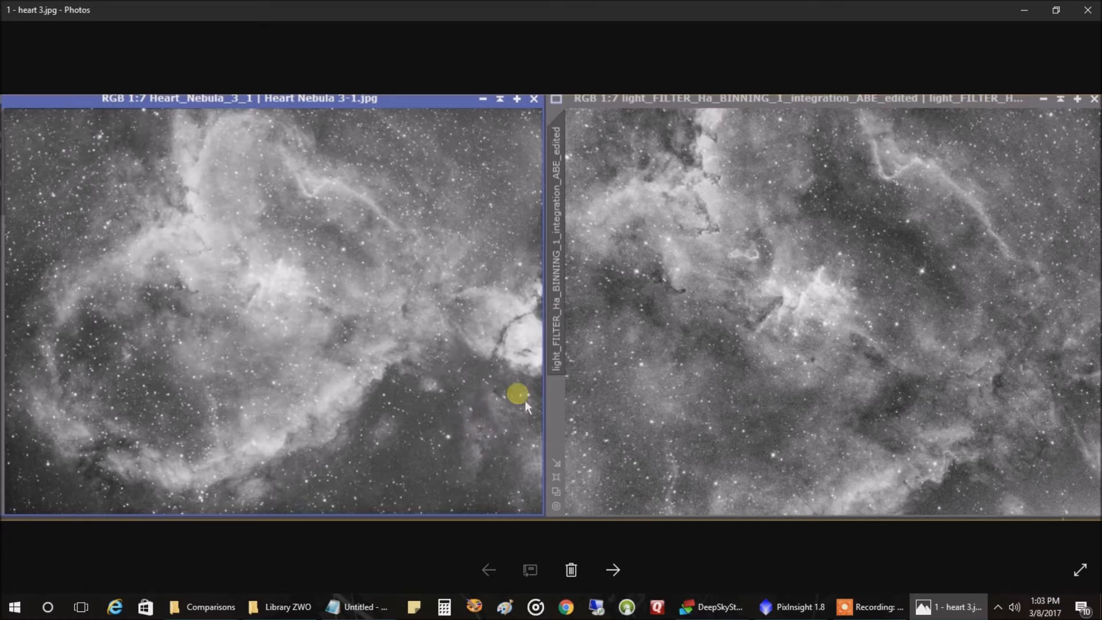
pyautogui.moveTo(782, 299)
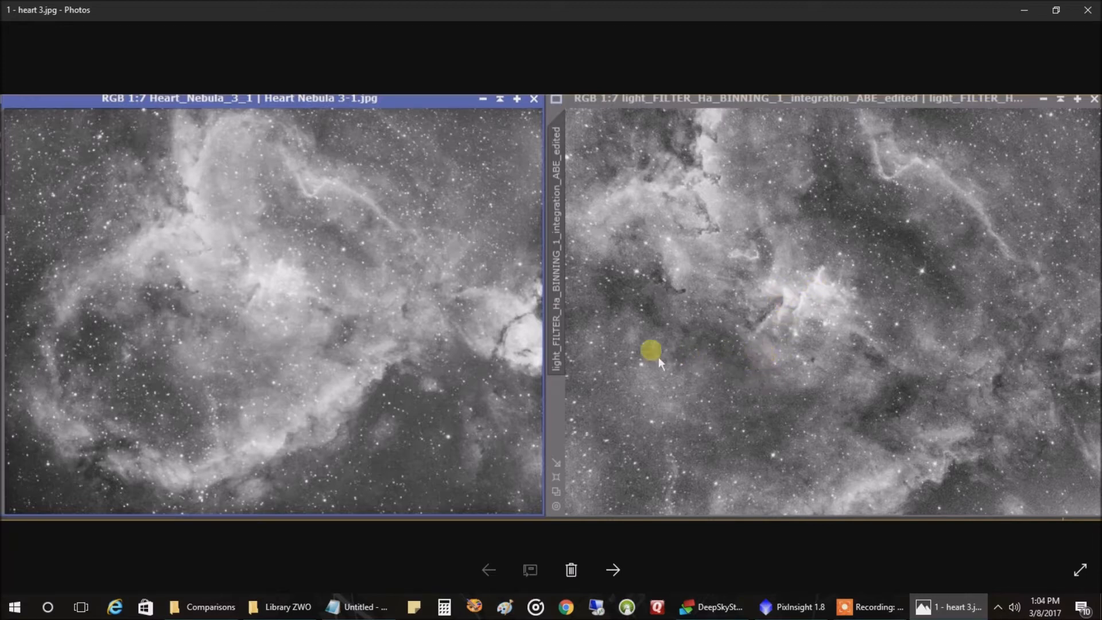
pyautogui.moveTo(295, 305)
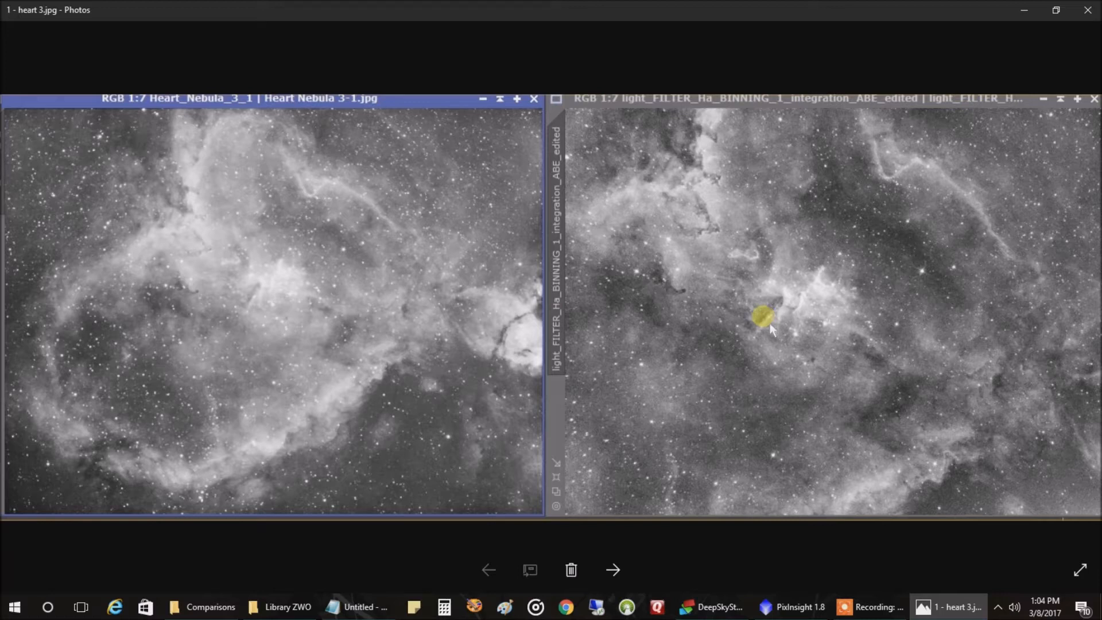
pyautogui.moveTo(418, 260)
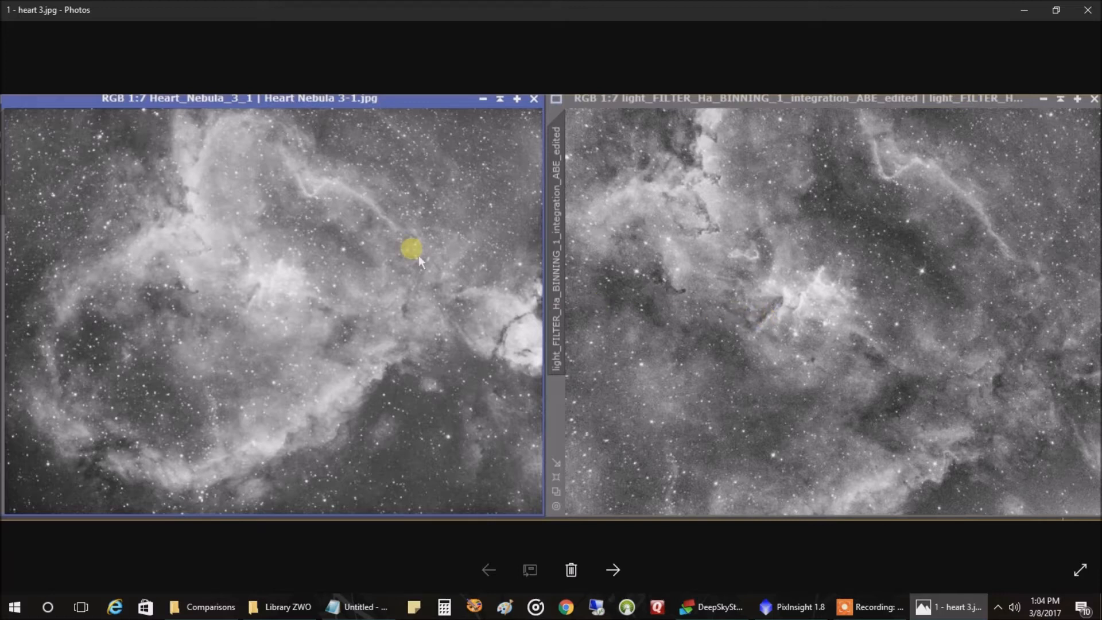
pyautogui.moveTo(587, 515)
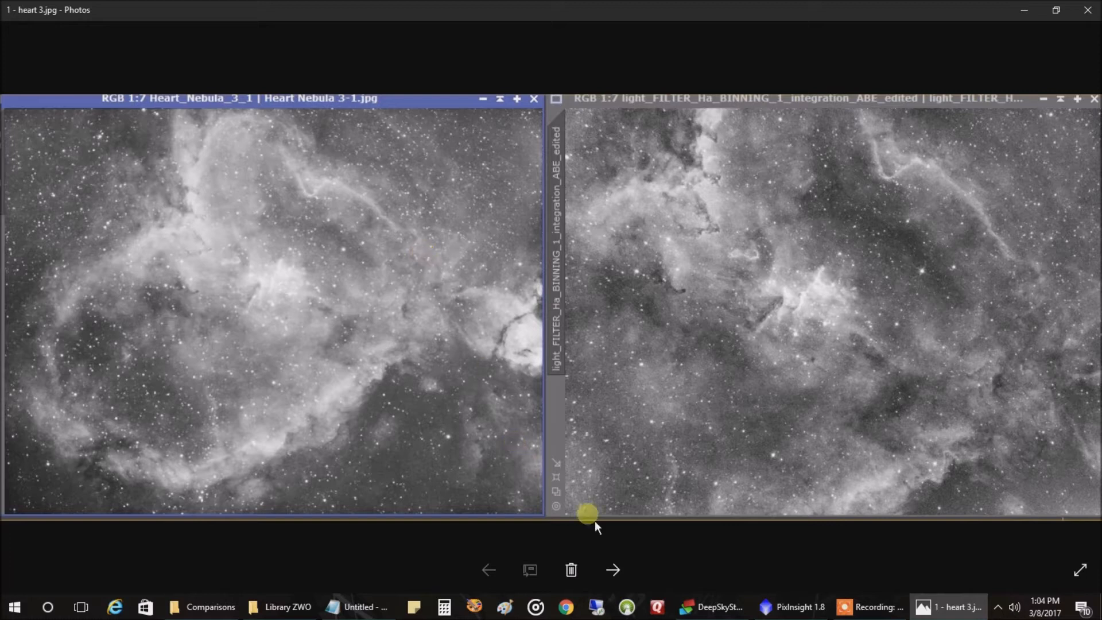
# Move to the next photo, the Whirlpool Galaxy (M51) old/new comparison 3 - m51.jpg.
pyautogui.click(612, 570)
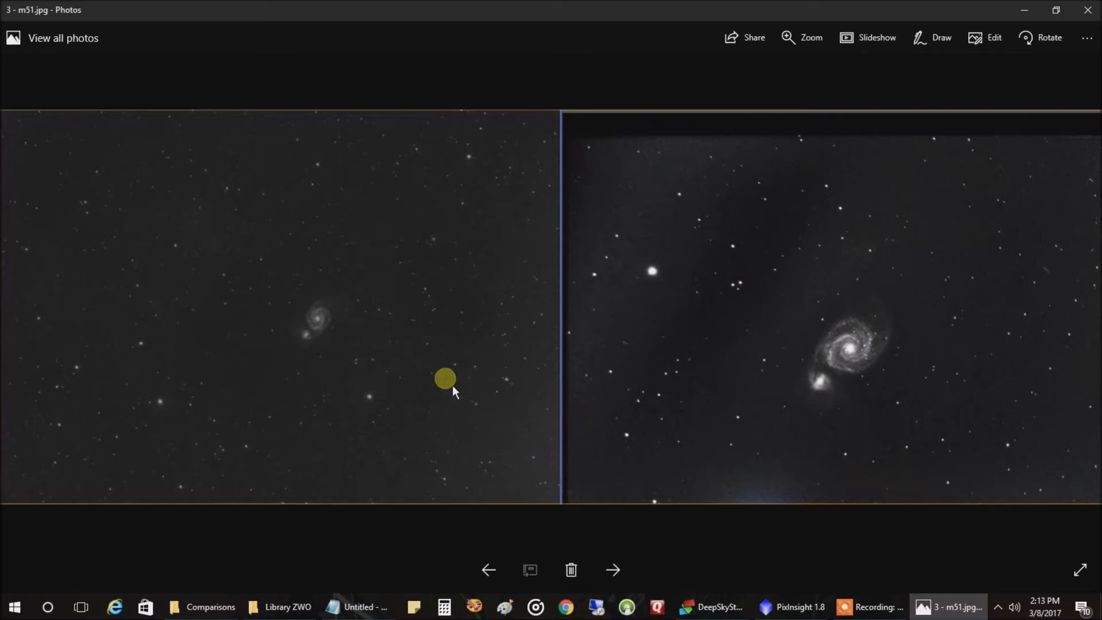
pyautogui.moveTo(372, 354)
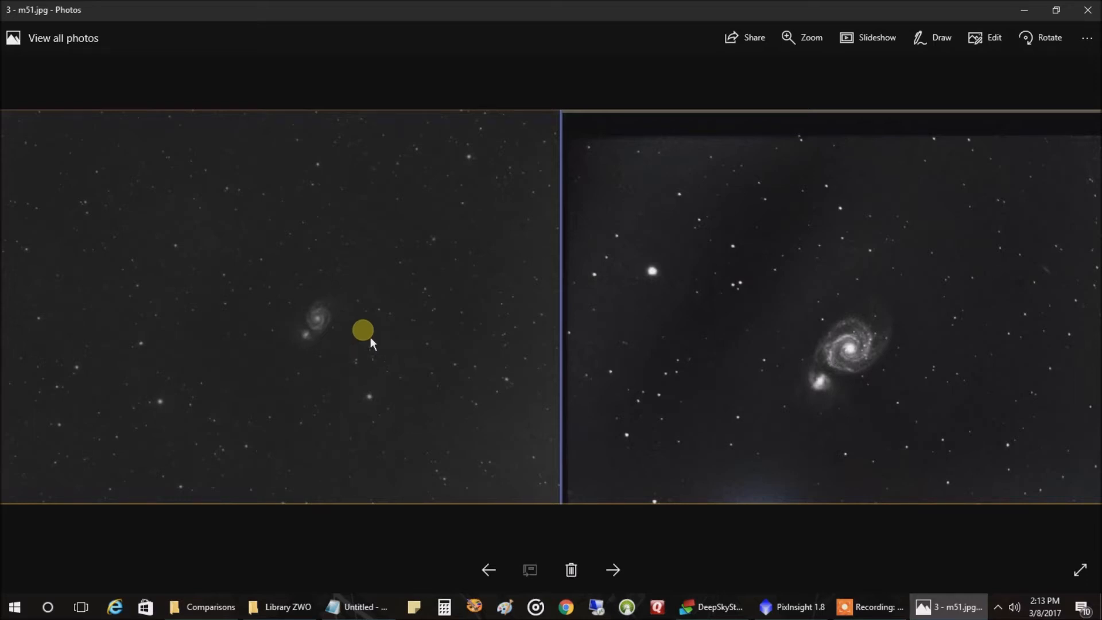
pyautogui.moveTo(251, 332)
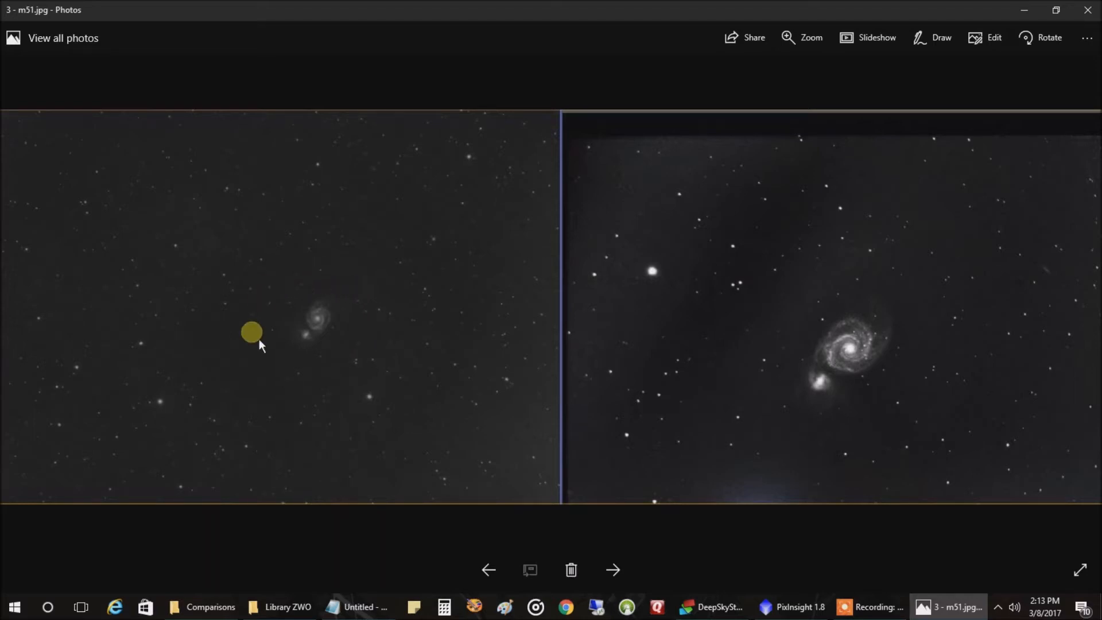
pyautogui.moveTo(249, 340)
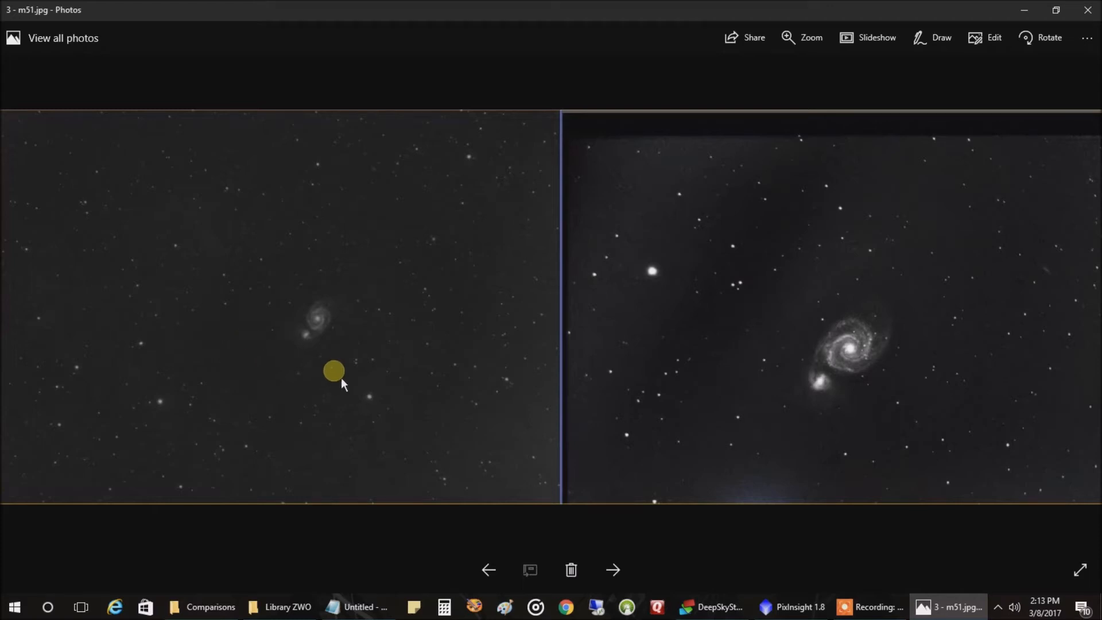
pyautogui.moveTo(843, 368)
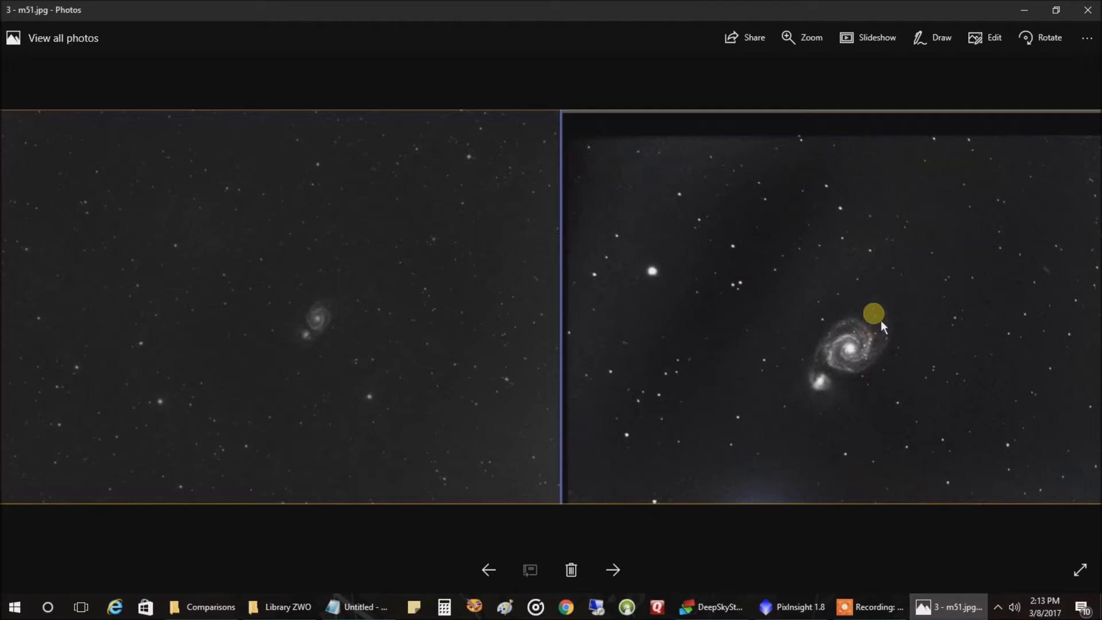
pyautogui.moveTo(783, 335)
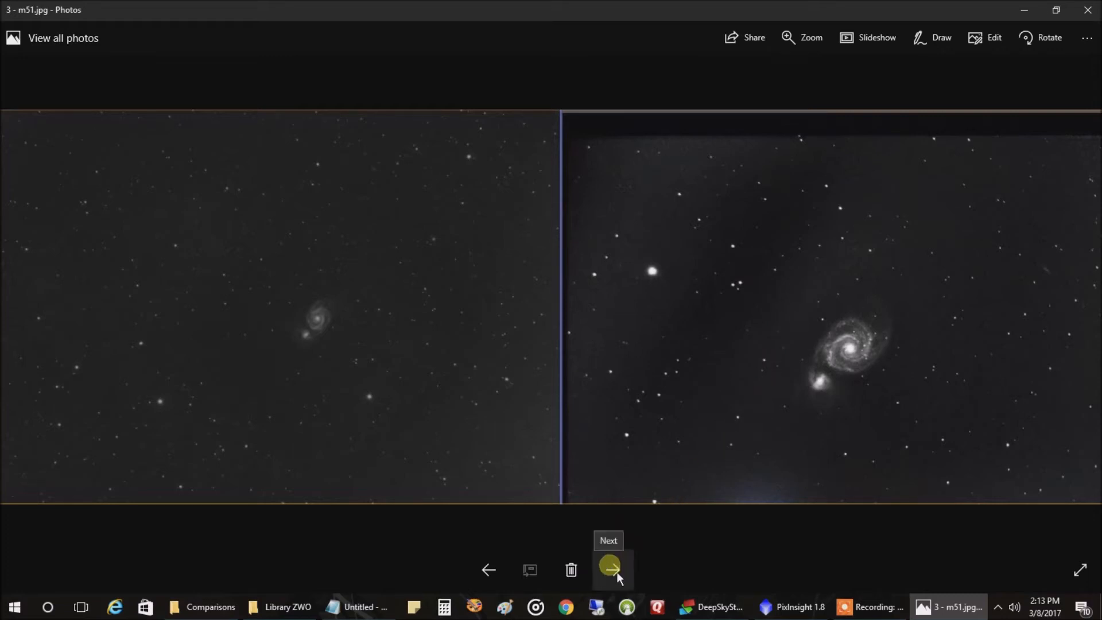
# Move to the next photo, the single processed Whirlpool Galaxy image Image17_ABE_edited.jpg.
pyautogui.click(610, 569)
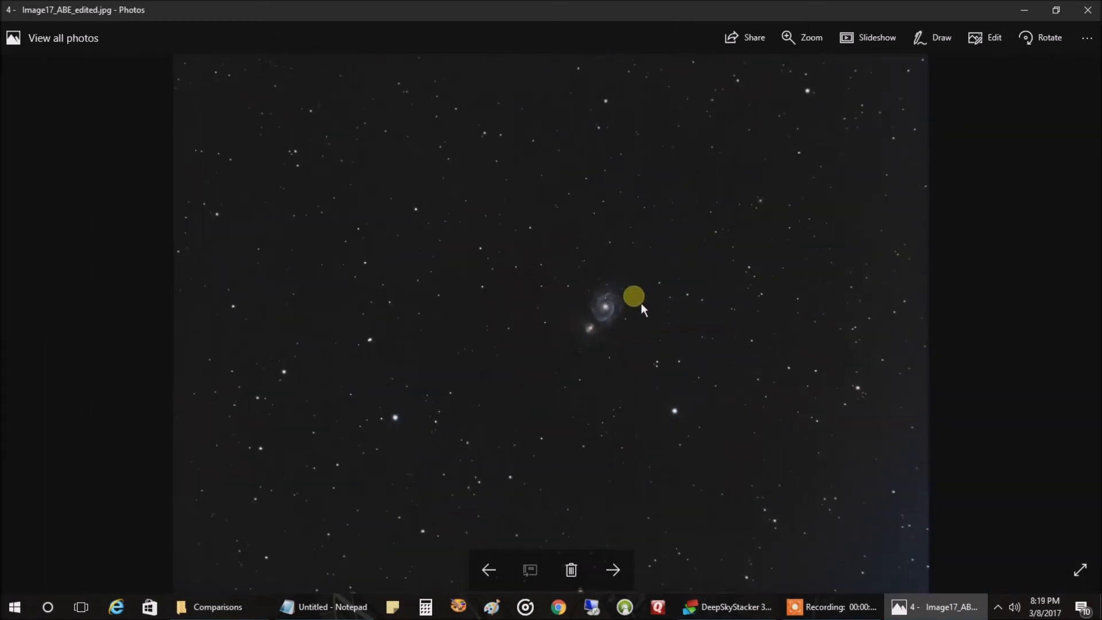
pyautogui.moveTo(613, 569)
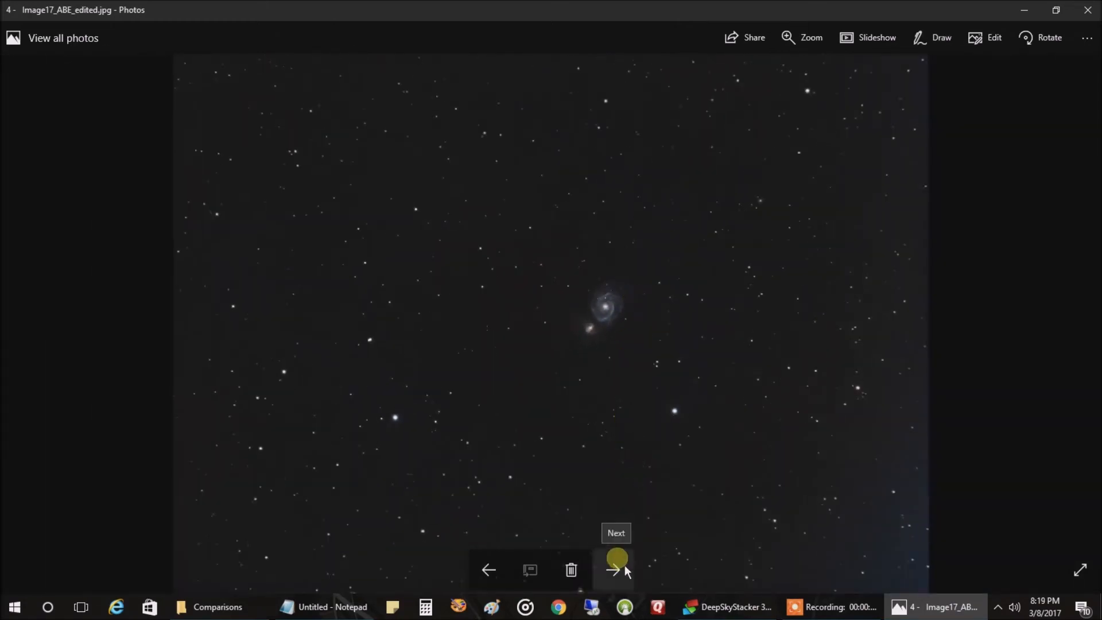
# Move to the next photo, the Crab Nebula old/new comparison 4 - crab.jpg.
pyautogui.click(615, 569)
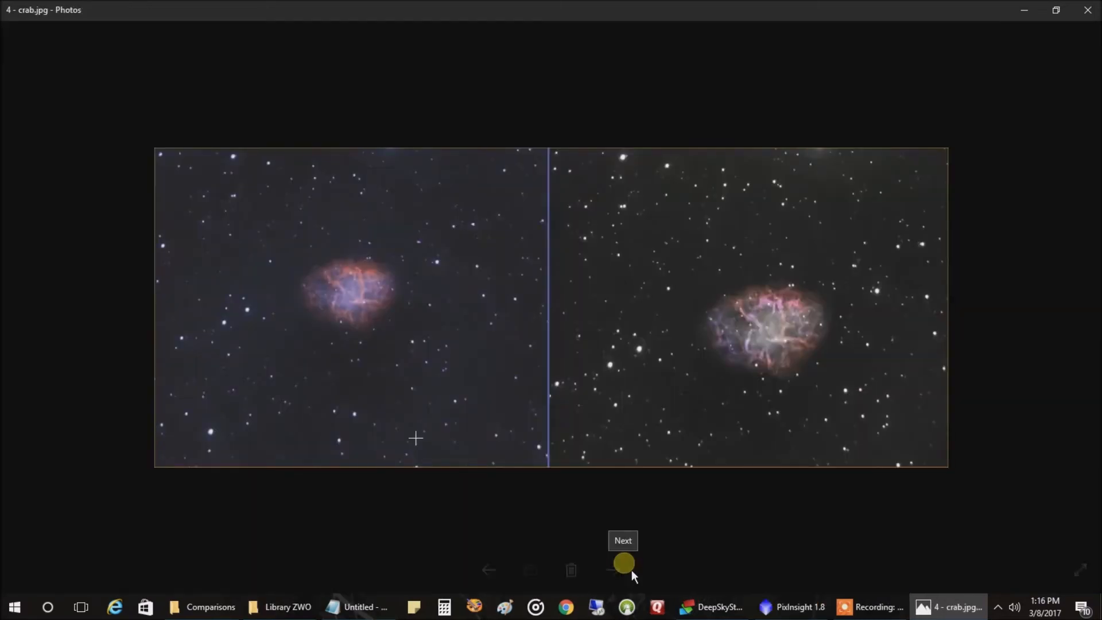
pyautogui.moveTo(583, 335)
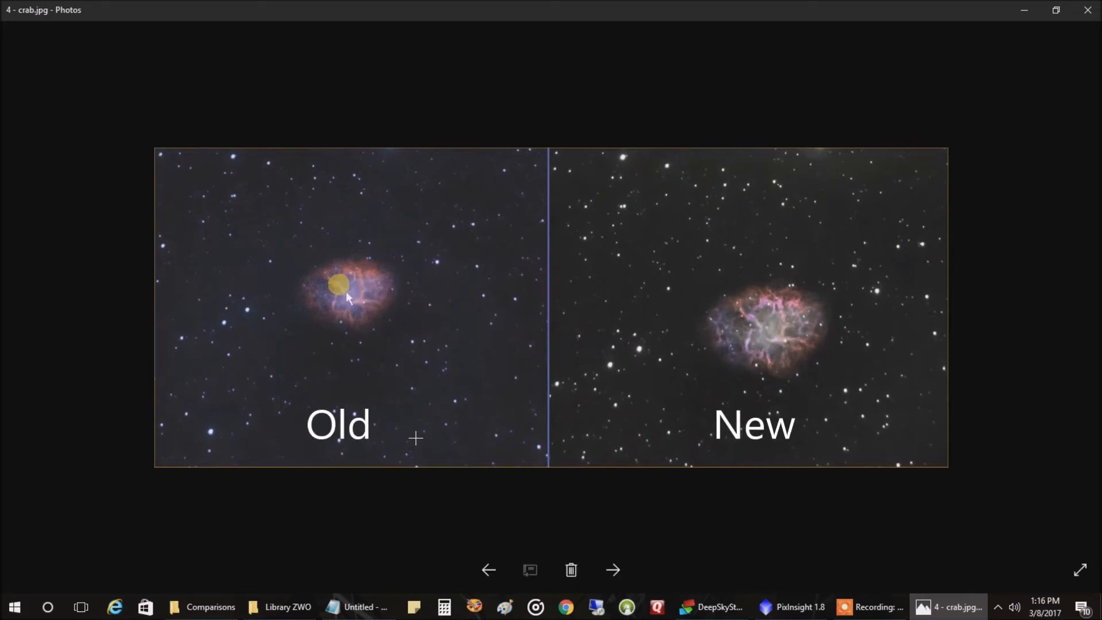
pyautogui.moveTo(340, 353)
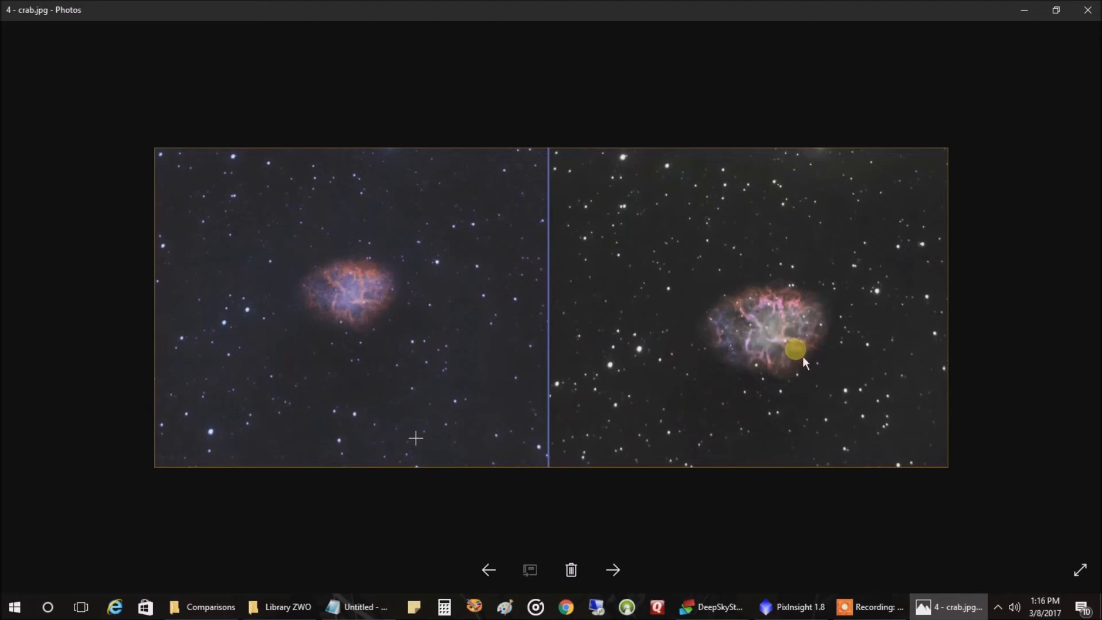
pyautogui.moveTo(576, 312)
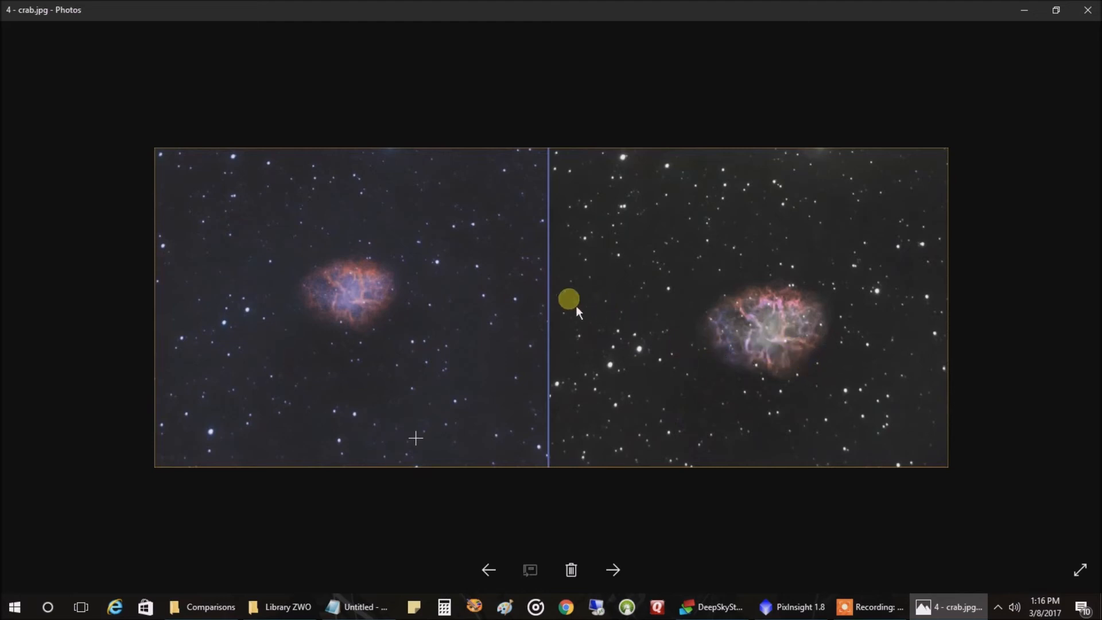
pyautogui.moveTo(392, 280)
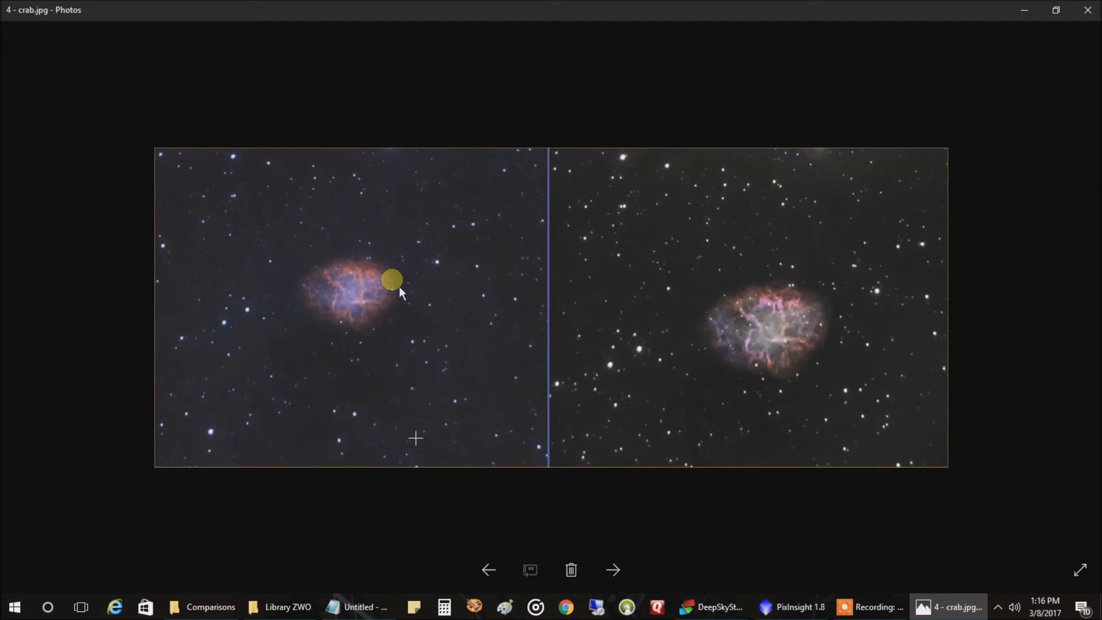
pyautogui.moveTo(727, 333)
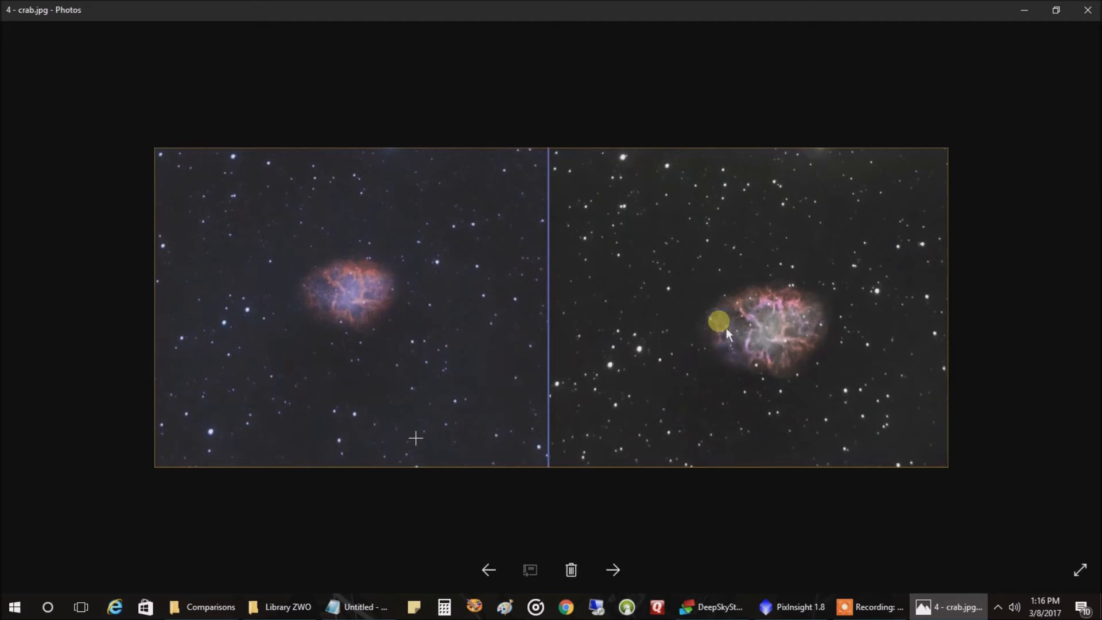
pyautogui.moveTo(696, 321)
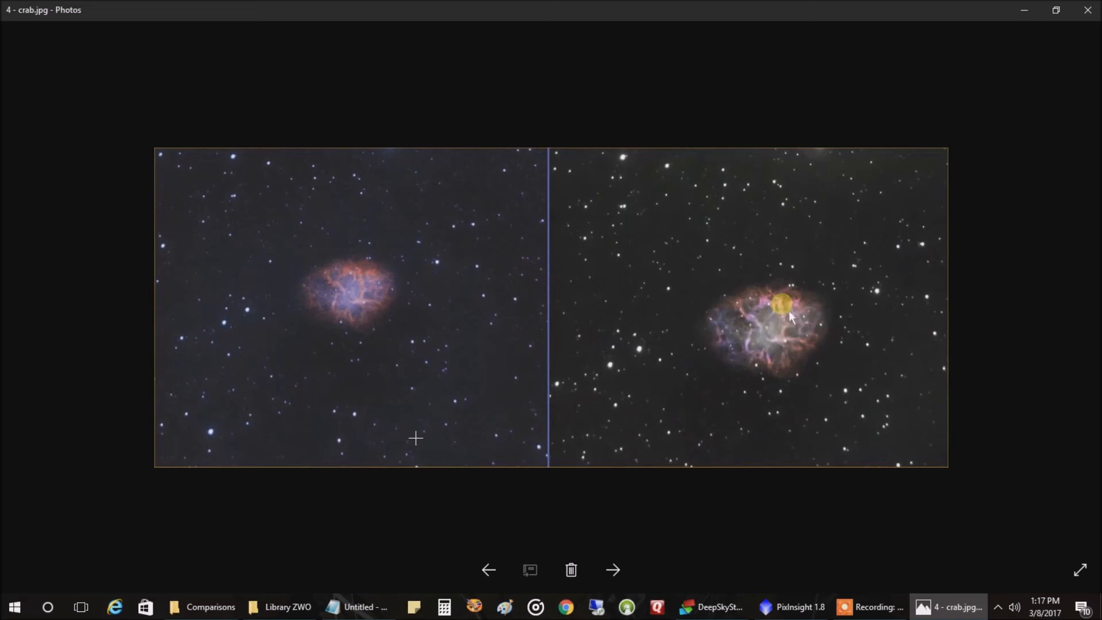
pyautogui.moveTo(351, 261)
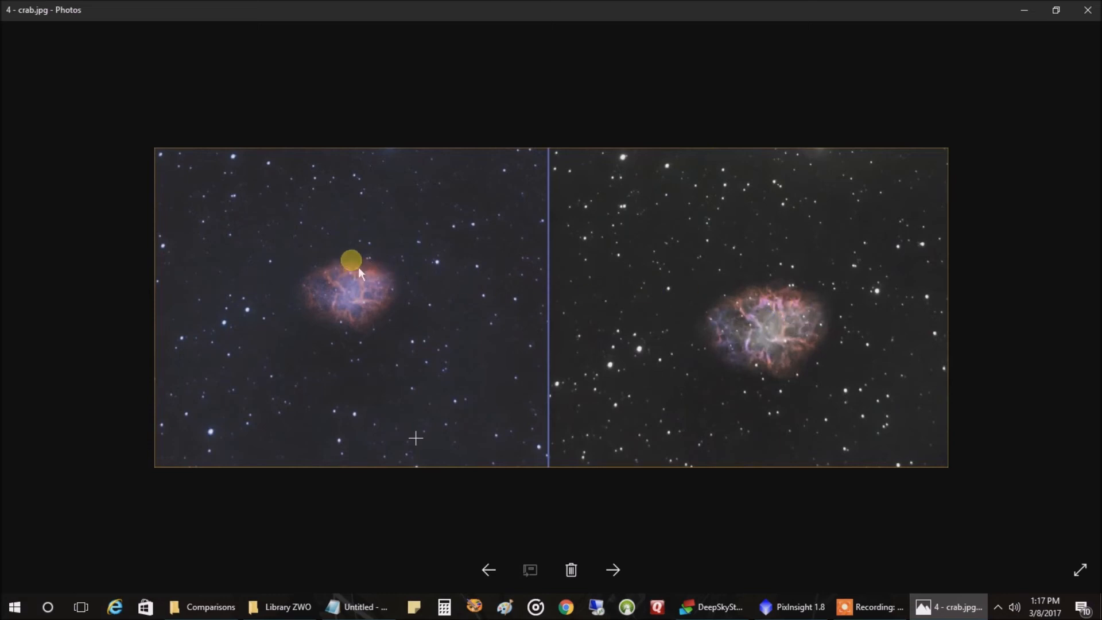
pyautogui.moveTo(766, 303)
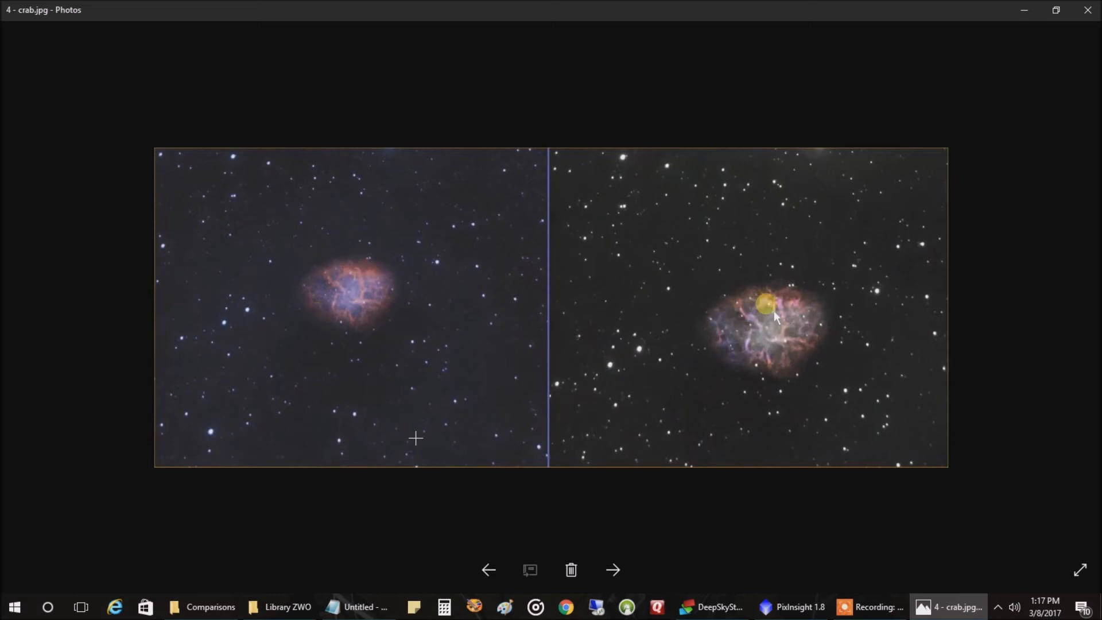
pyautogui.moveTo(772, 345)
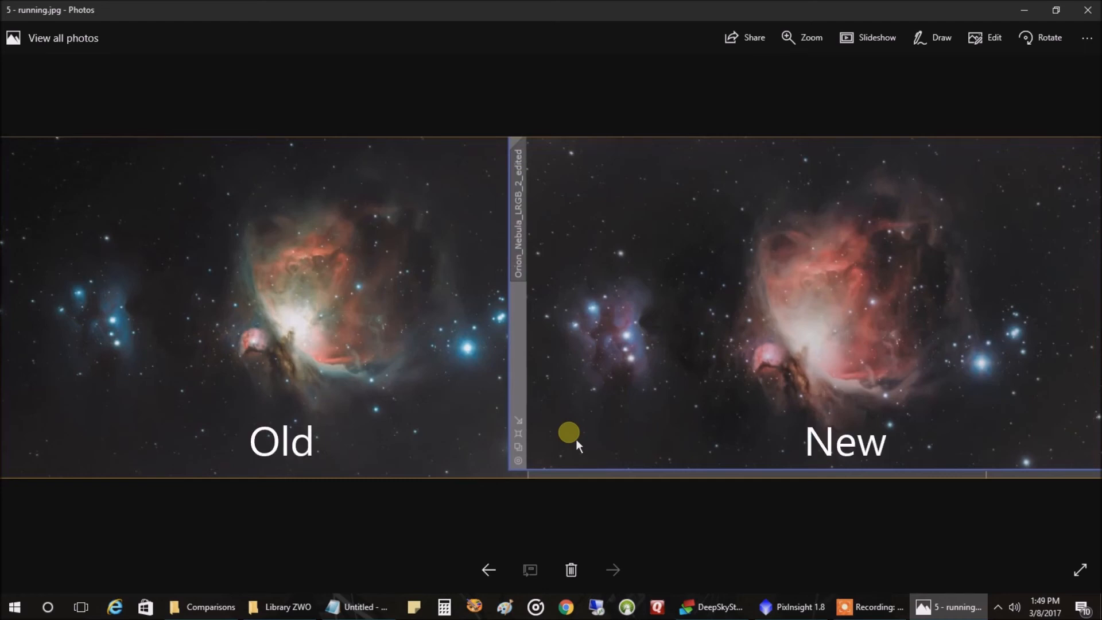
pyautogui.moveTo(365, 240)
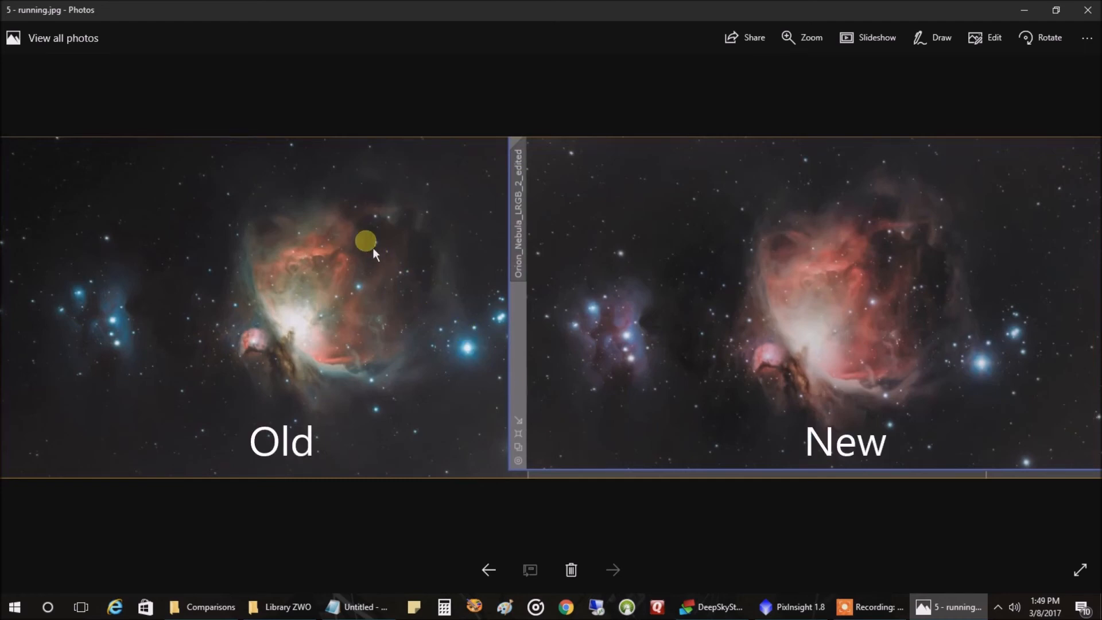
pyautogui.moveTo(234, 213)
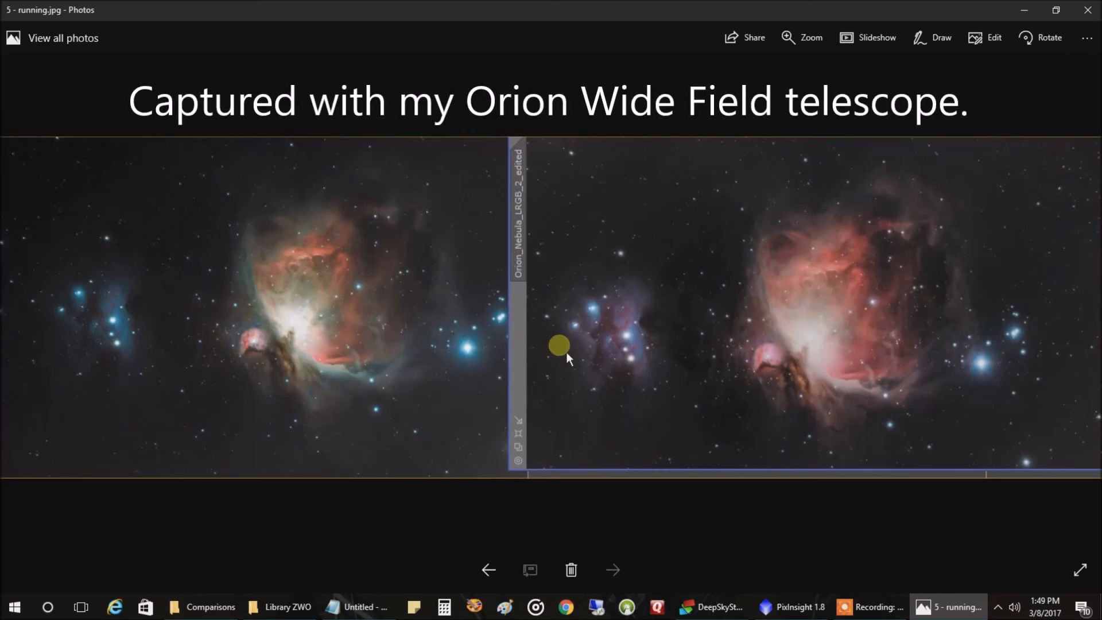
pyautogui.moveTo(629, 387)
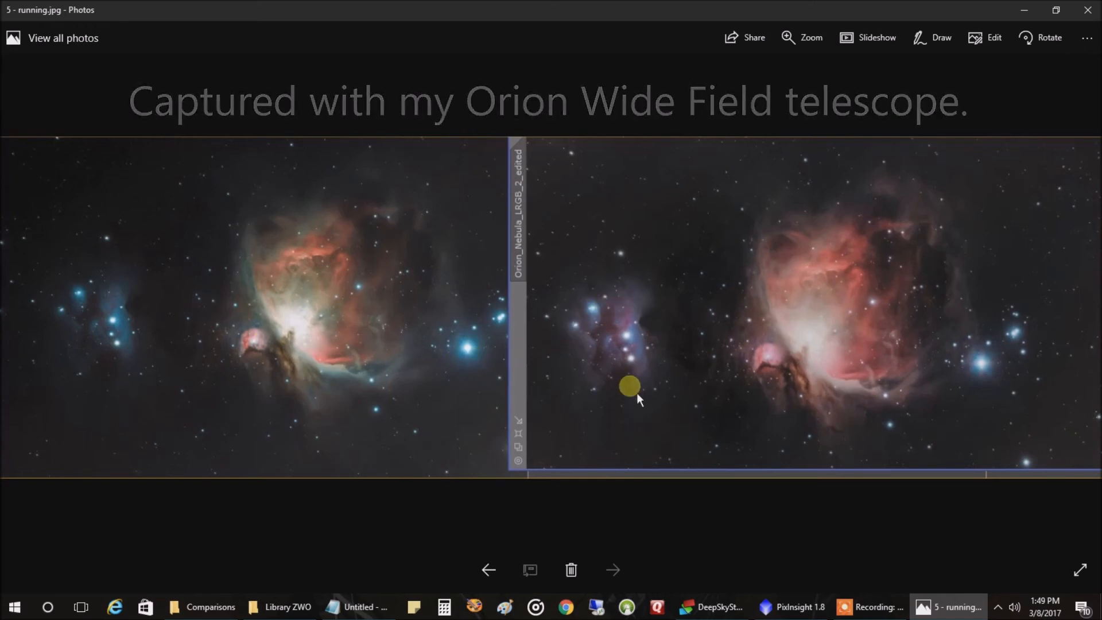
pyautogui.moveTo(615, 331)
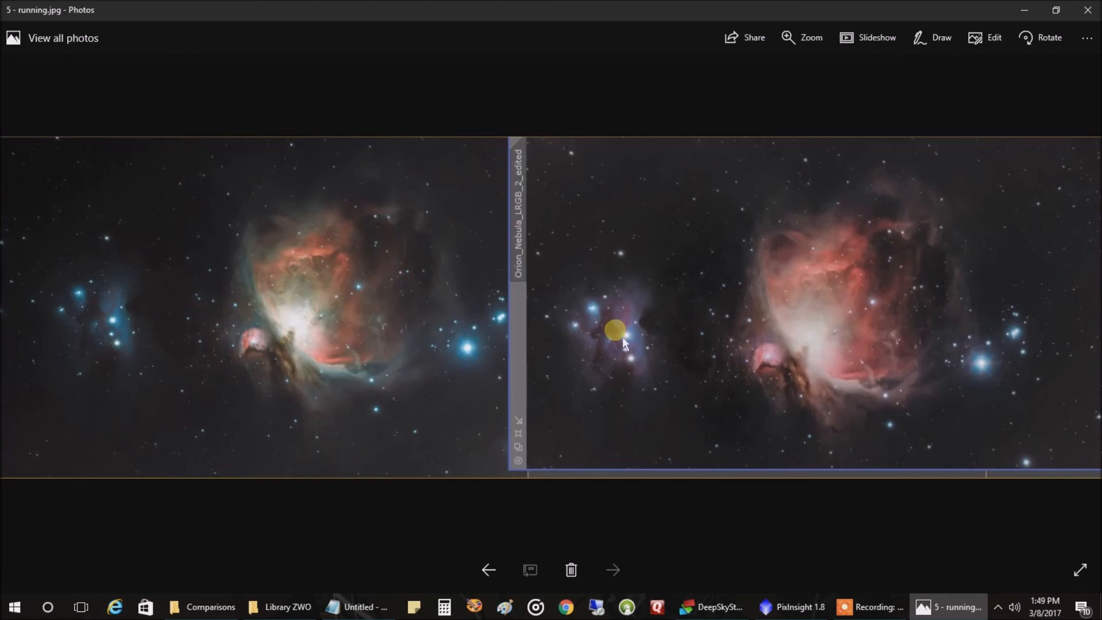
pyautogui.moveTo(103, 291)
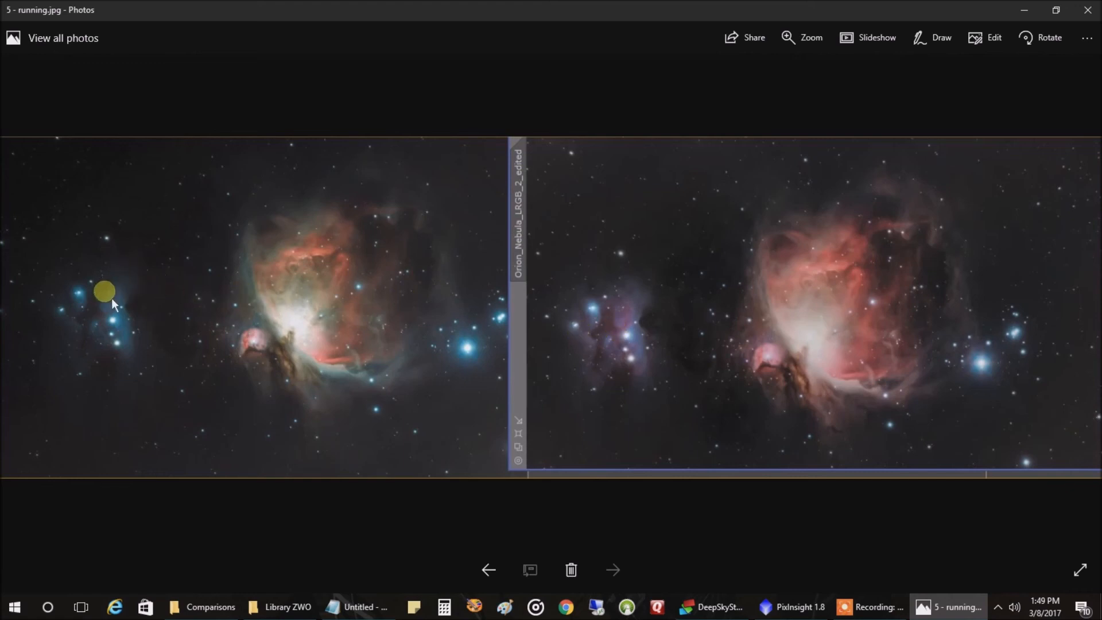
pyautogui.moveTo(757, 322)
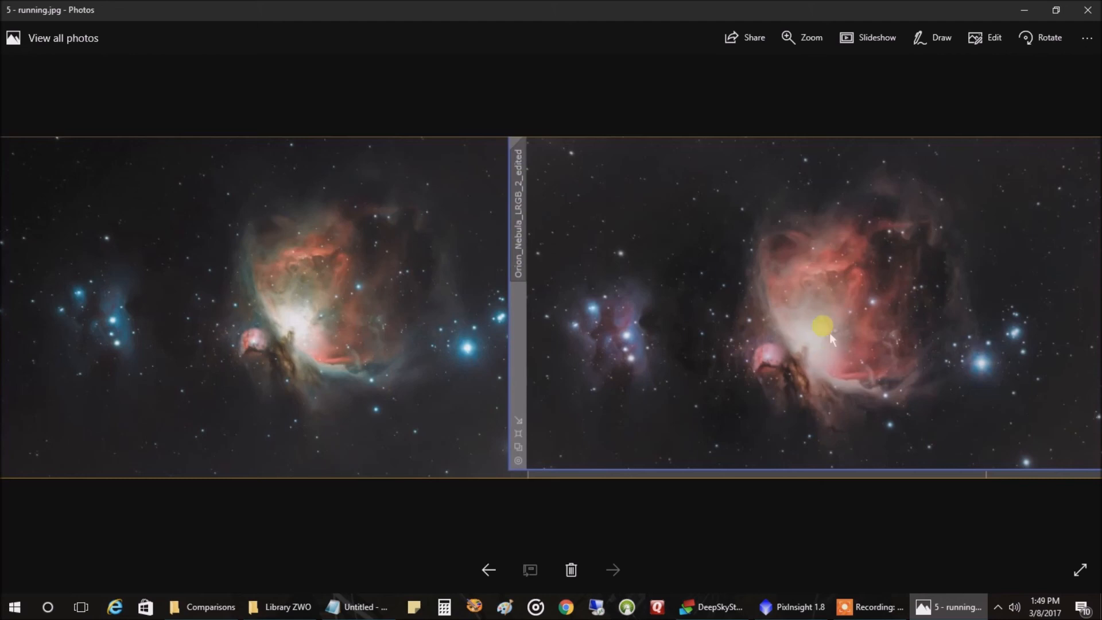
pyautogui.moveTo(502, 332)
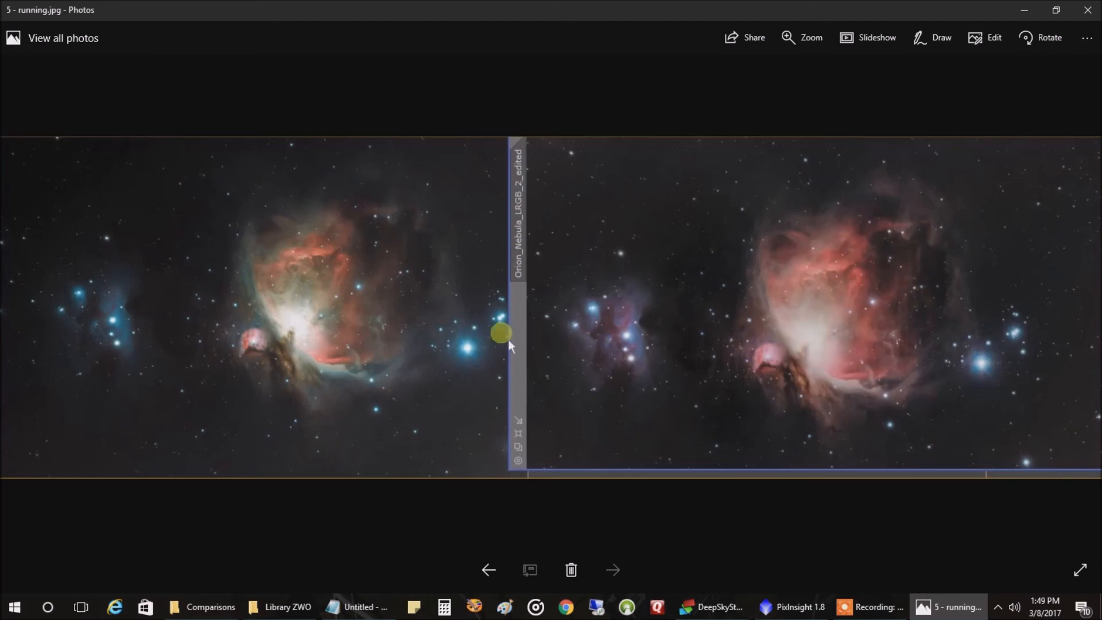
pyautogui.moveTo(304, 305)
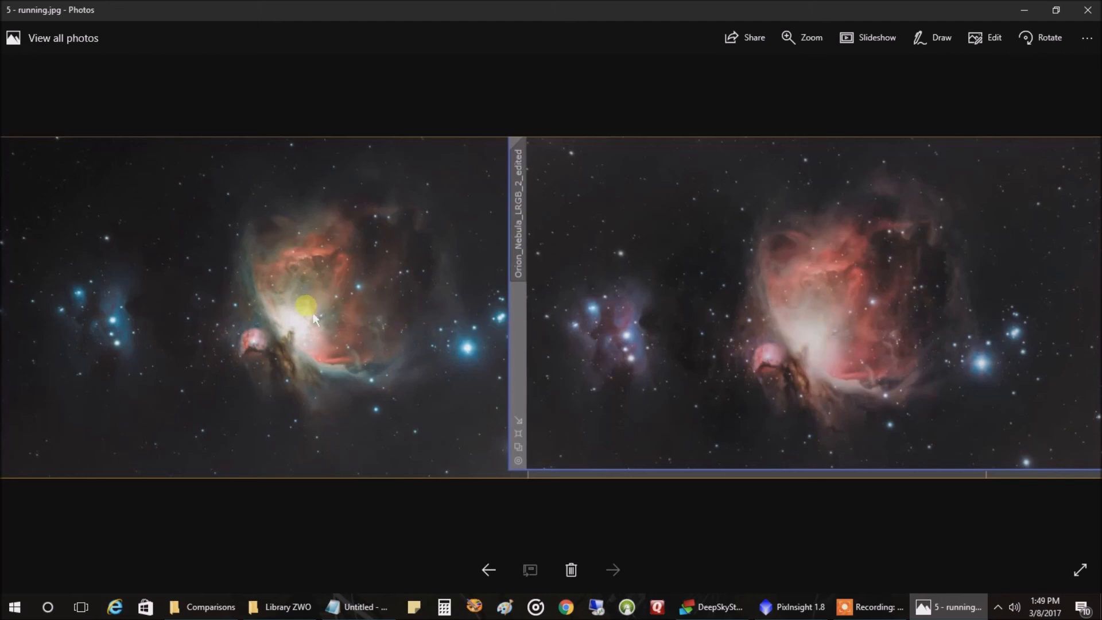
pyautogui.moveTo(693, 317)
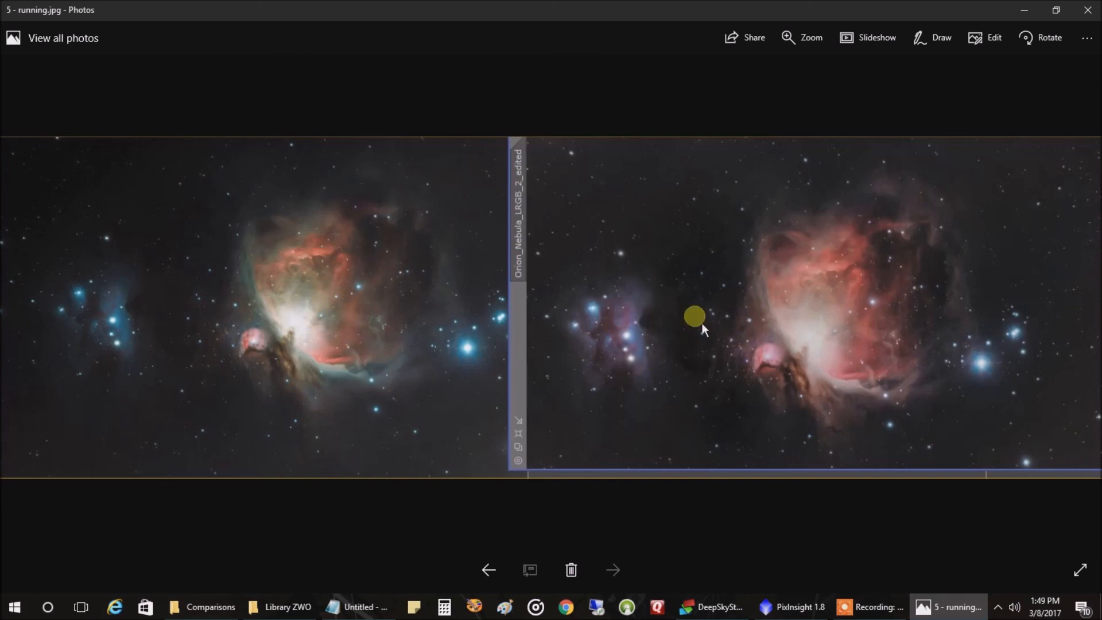
pyautogui.moveTo(674, 295)
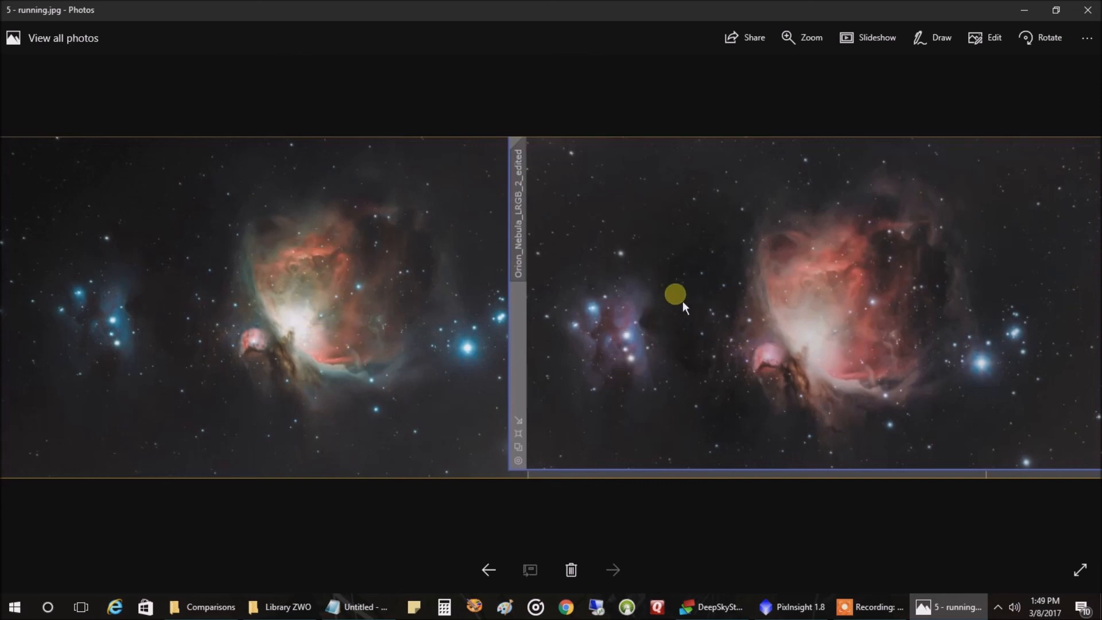
pyautogui.moveTo(738, 288)
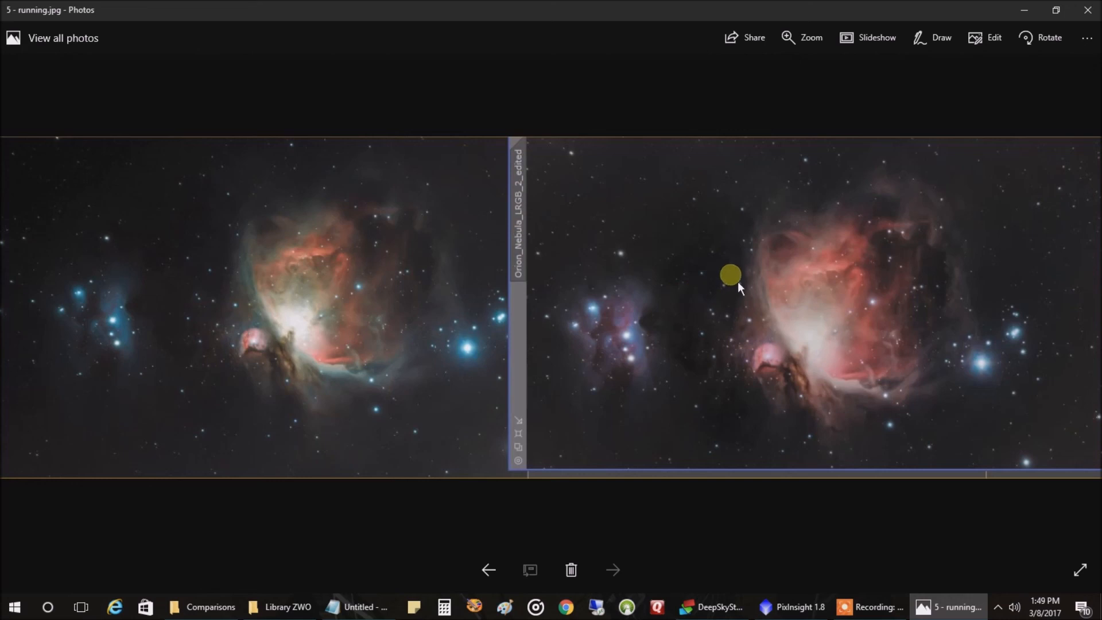
pyautogui.moveTo(749, 288)
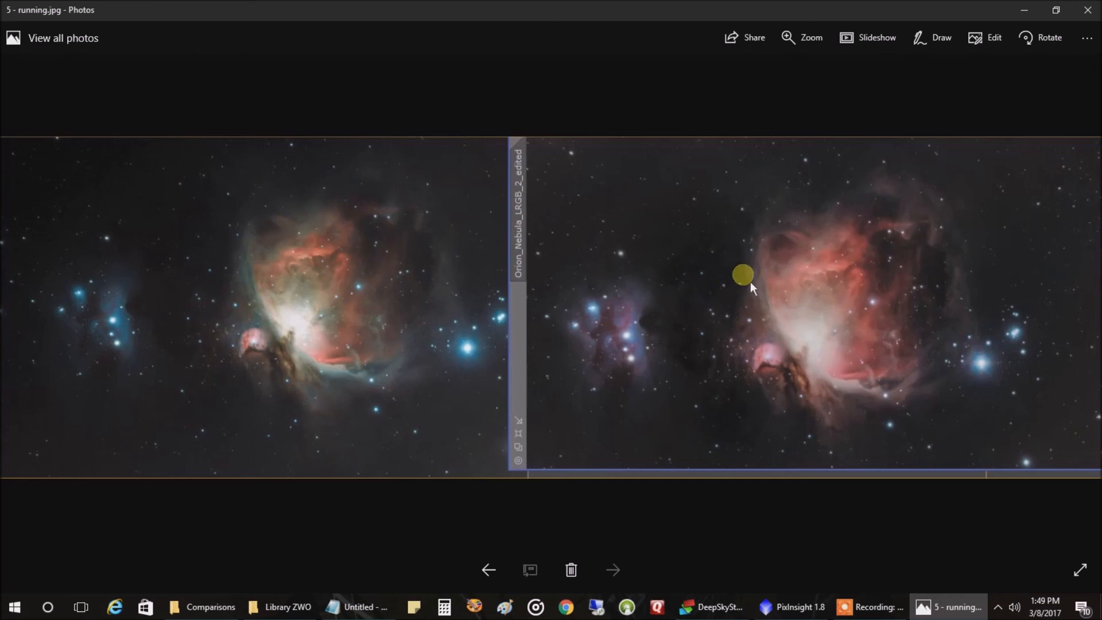
pyautogui.moveTo(815, 246)
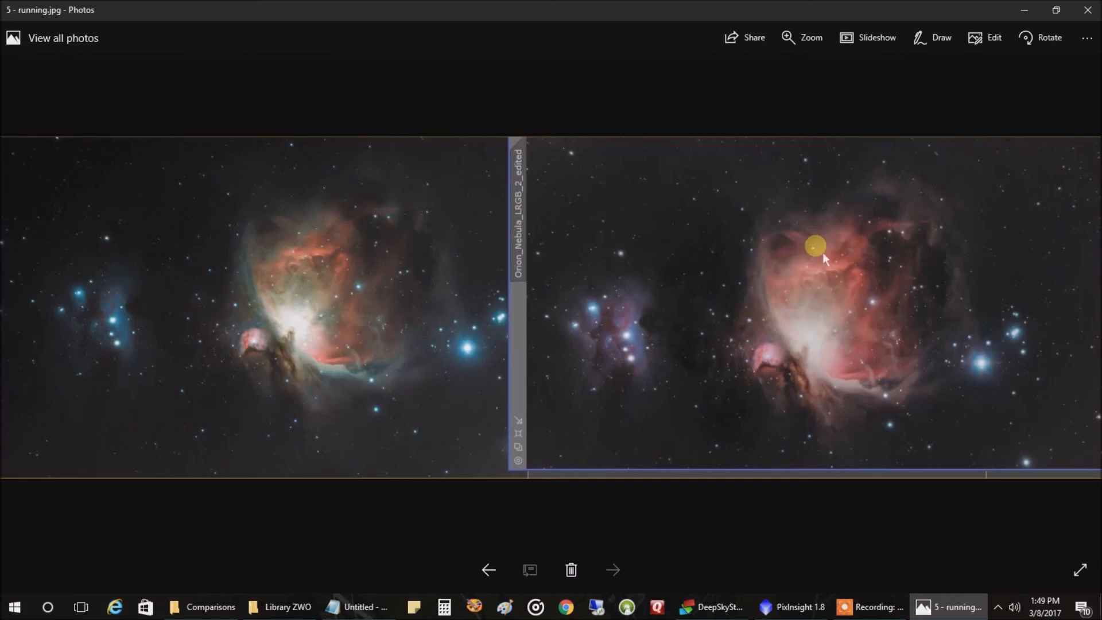
pyautogui.moveTo(394, 265)
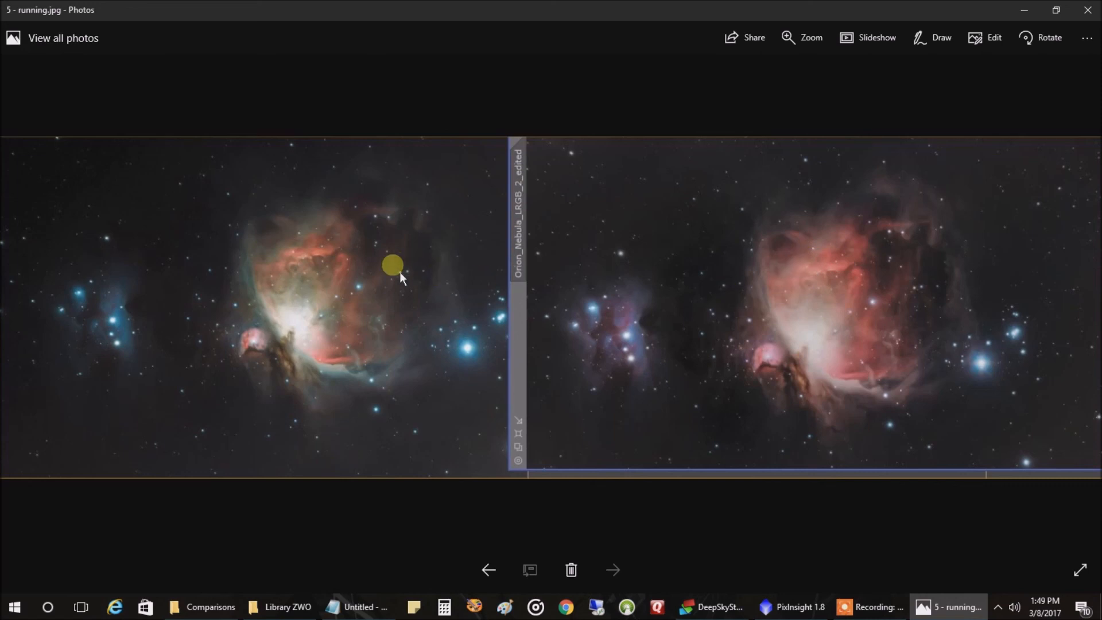